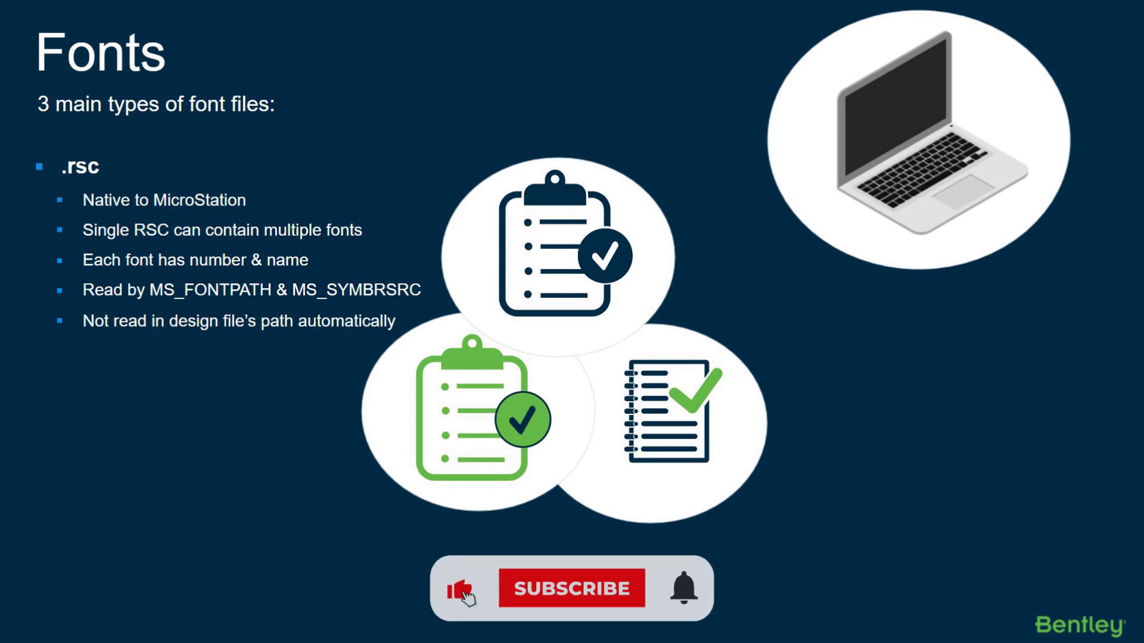
pyautogui.click(572, 589)
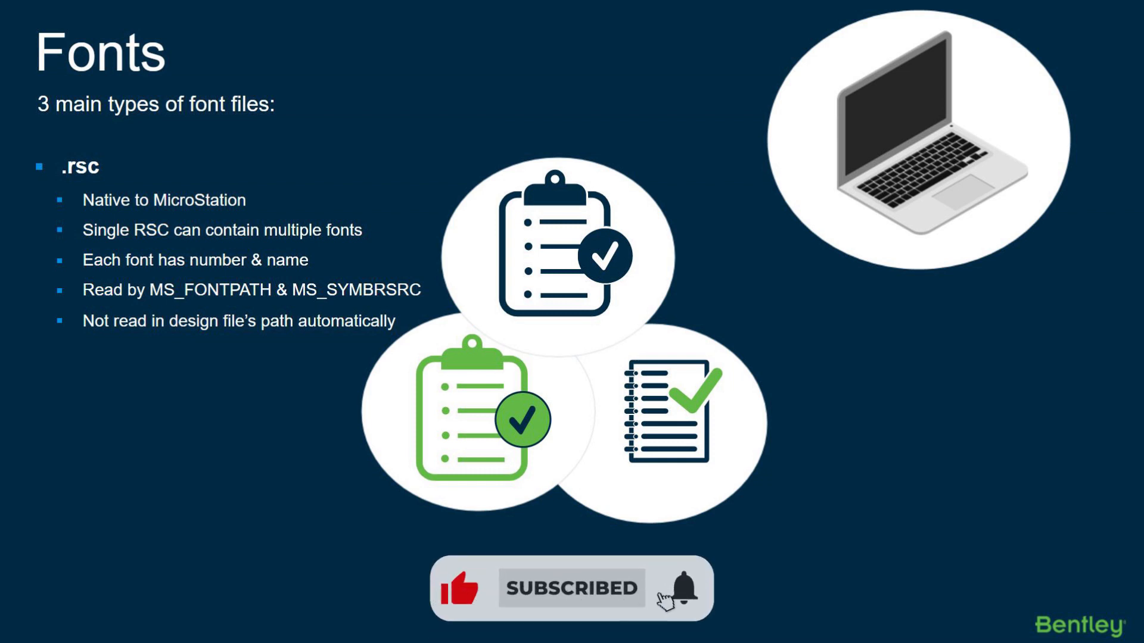